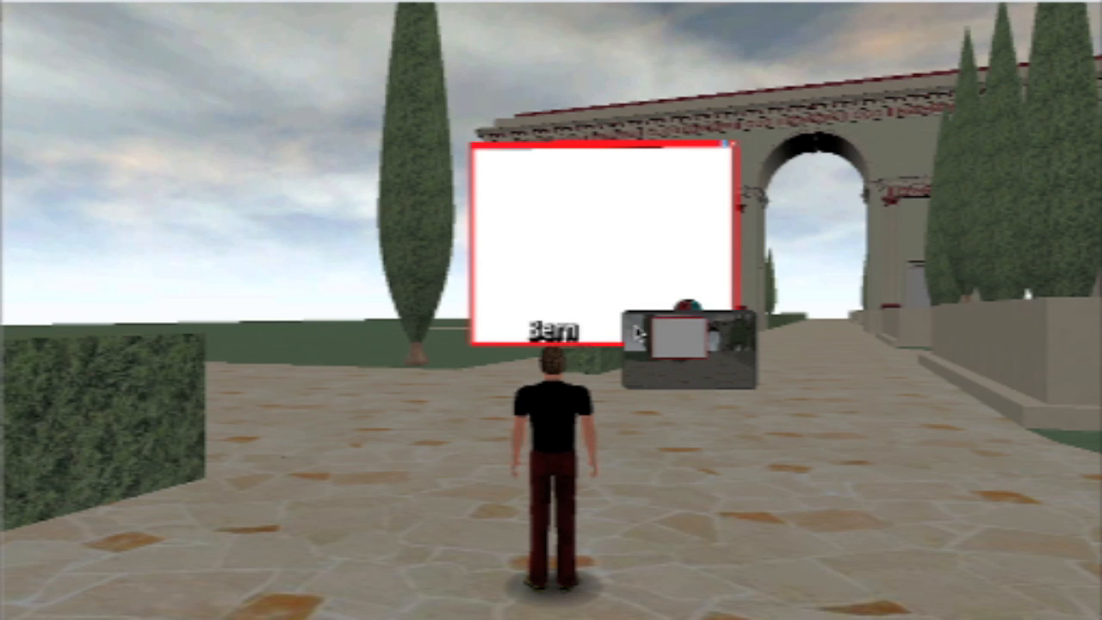
mouse_move(812, 369)
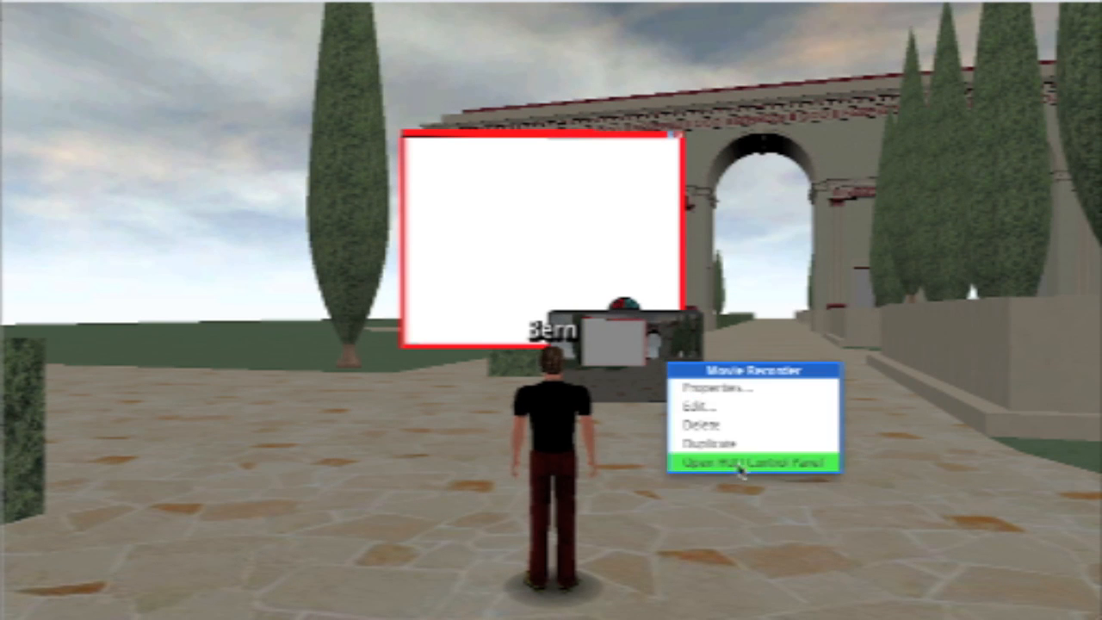
Bring up the Movie Recorder's HUD control panel with its camera view of the whiteboard.
click(754, 463)
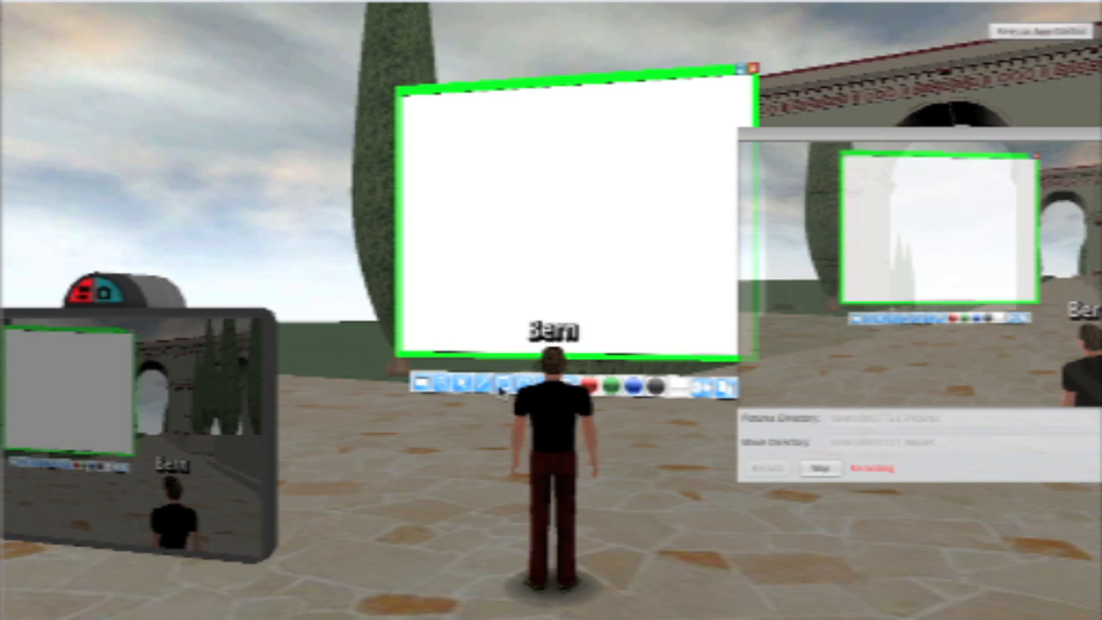
Draw a rectangle on the whiteboard while the movie recorder captures it.
drag(444, 169, 495, 245)
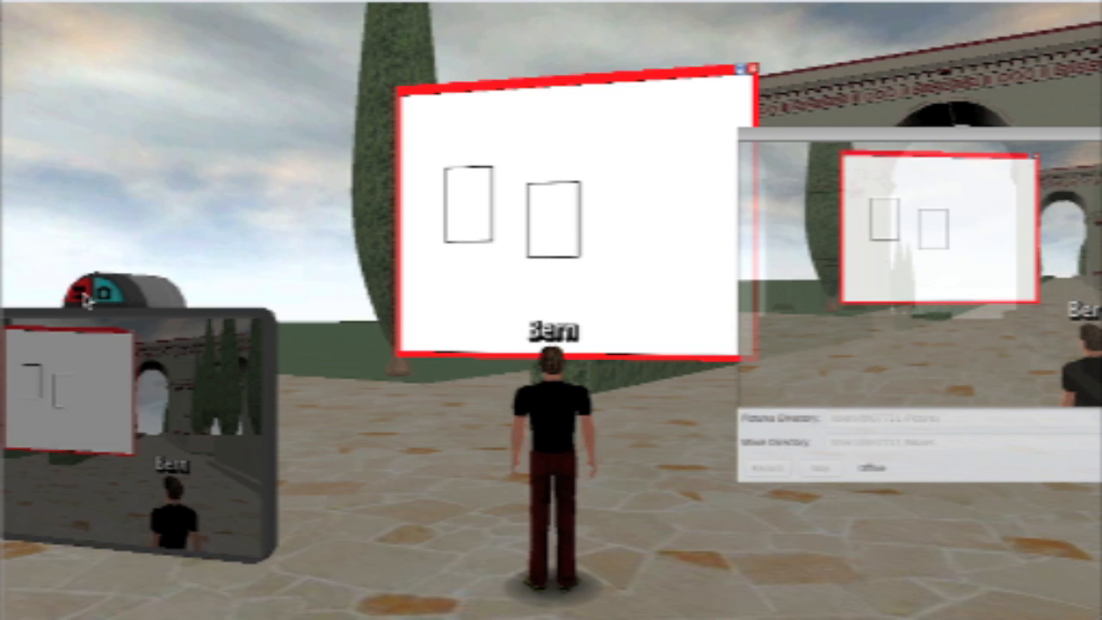
mouse_move(334, 419)
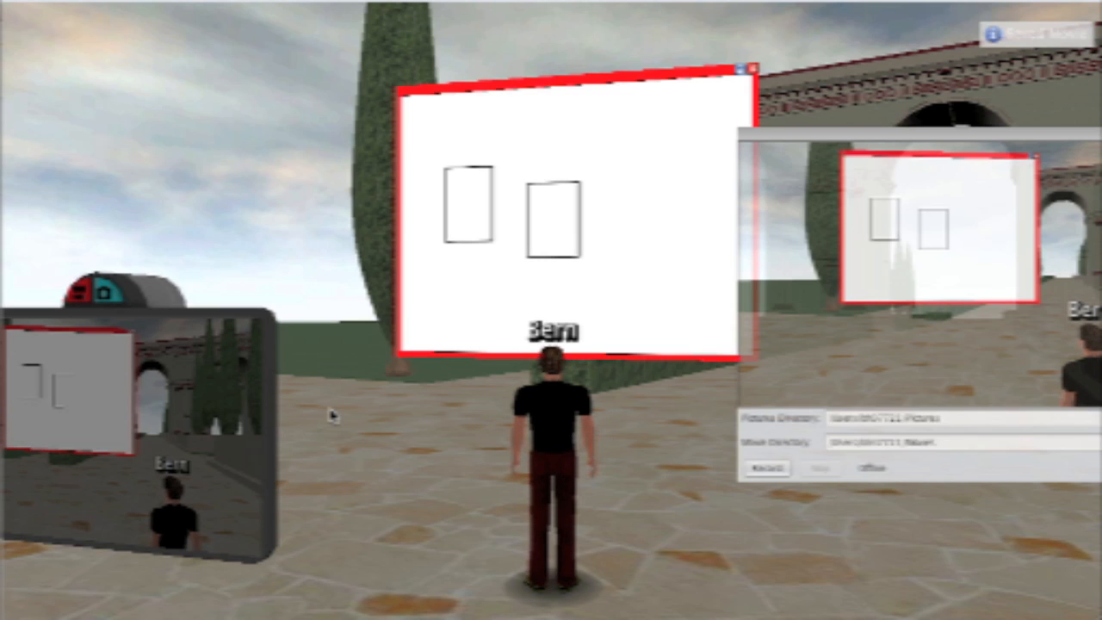
mouse_move(737, 203)
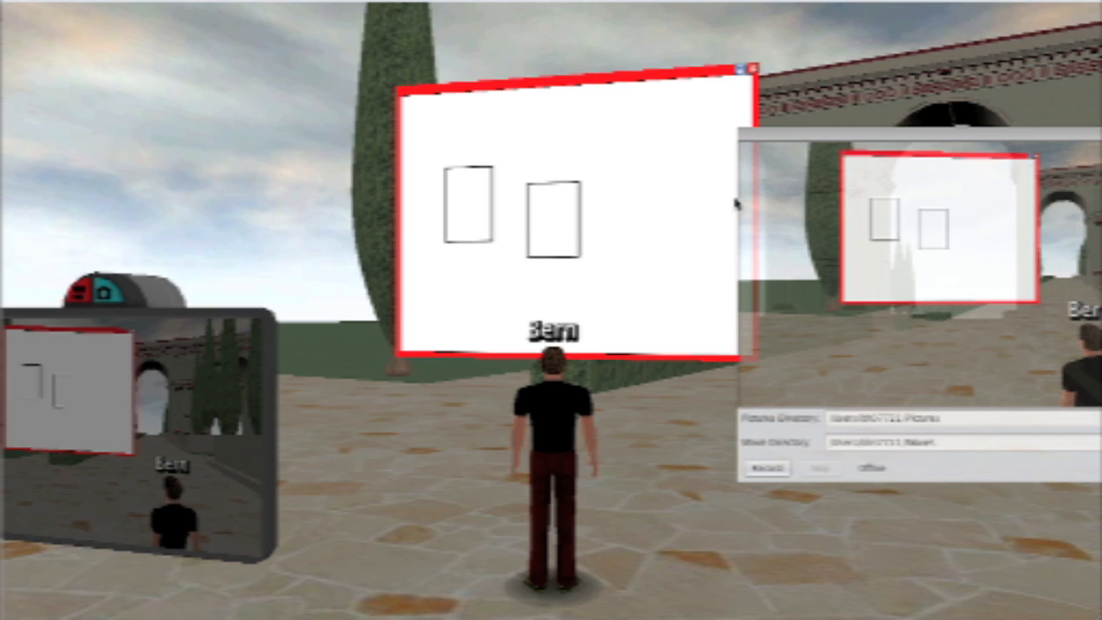